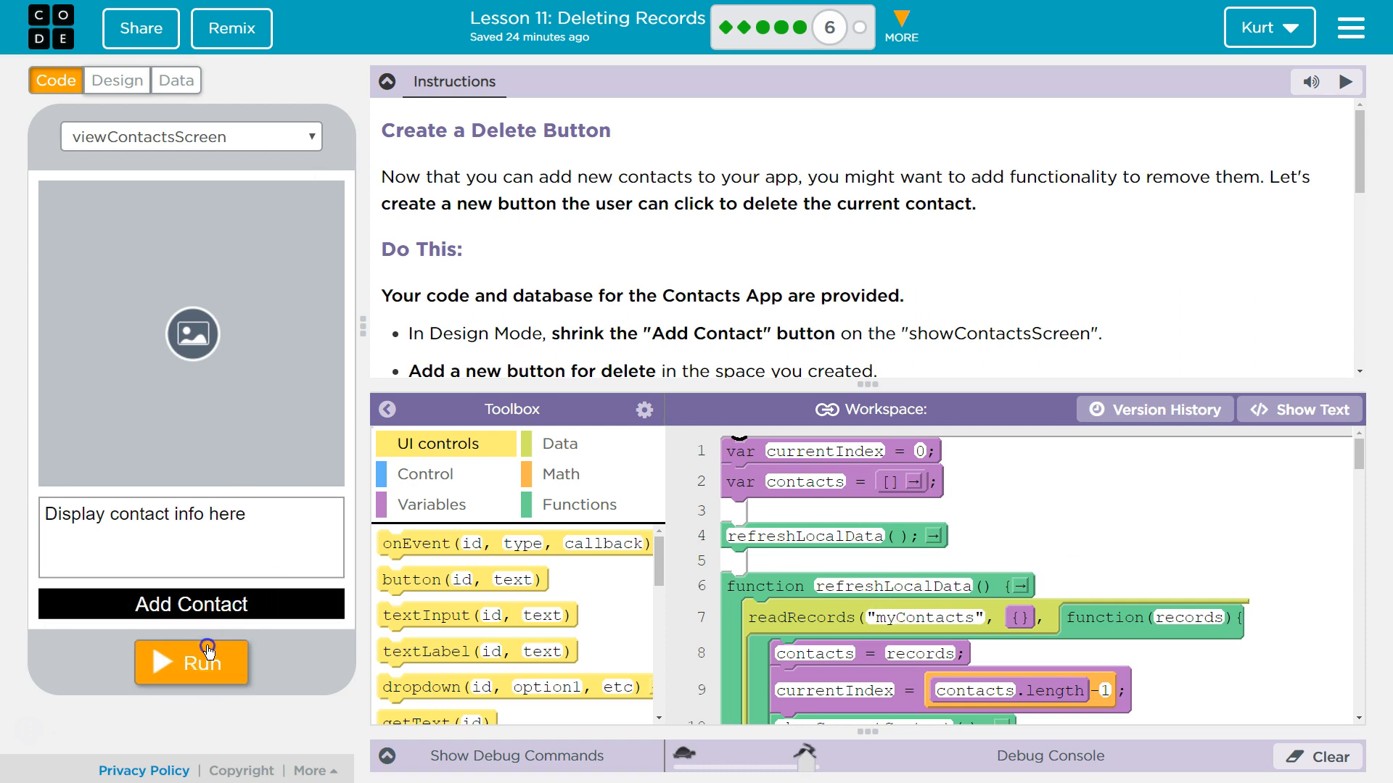
# - Run the contacts app to preview its screen
pyautogui.click(191, 663)
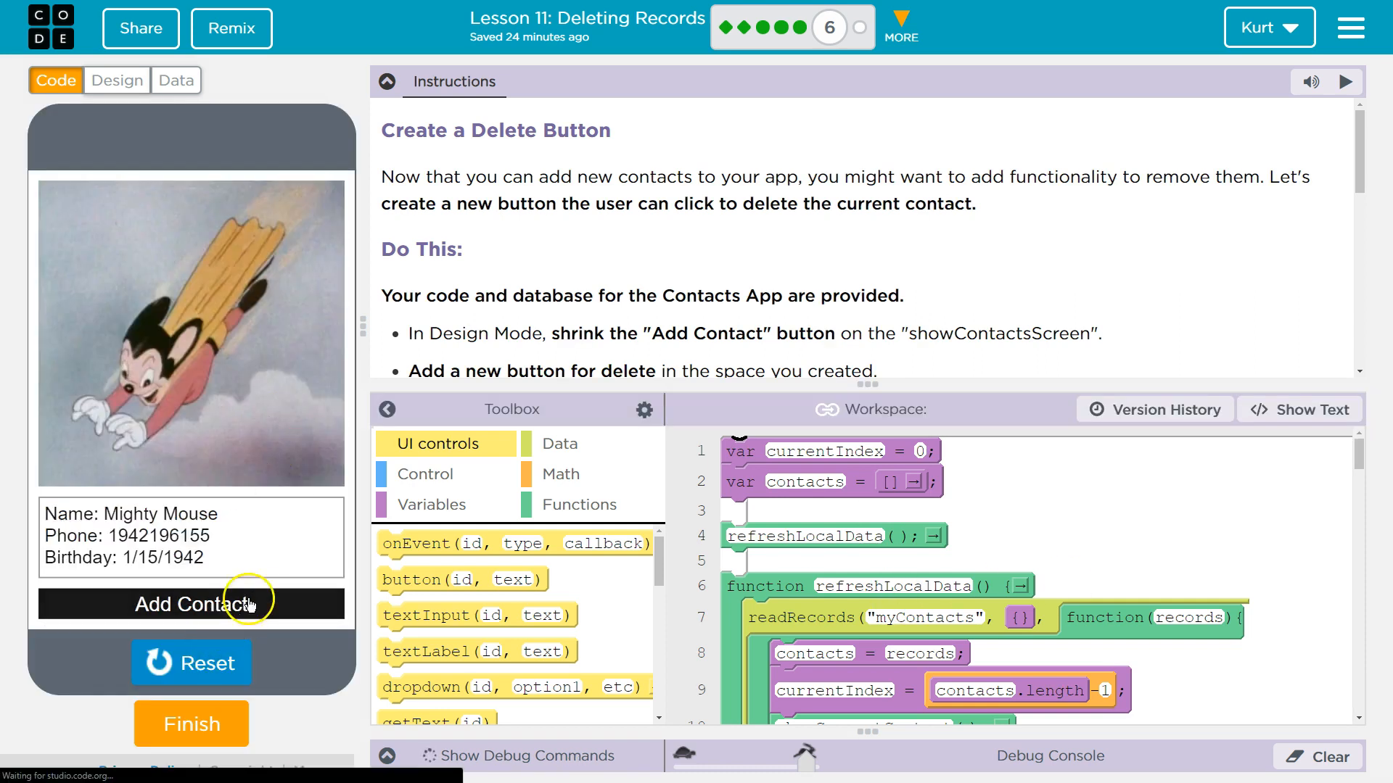
pyautogui.click(191, 605)
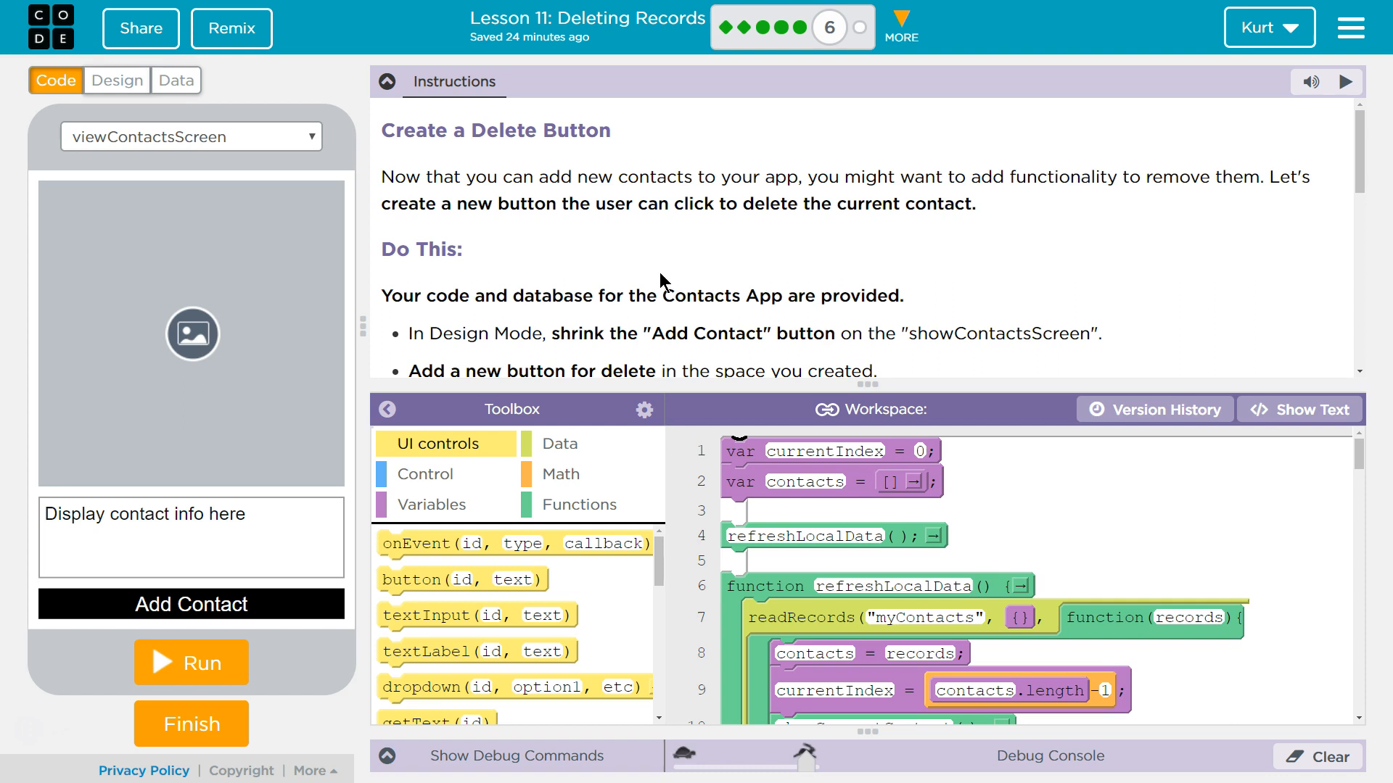
pyautogui.moveTo(637, 264)
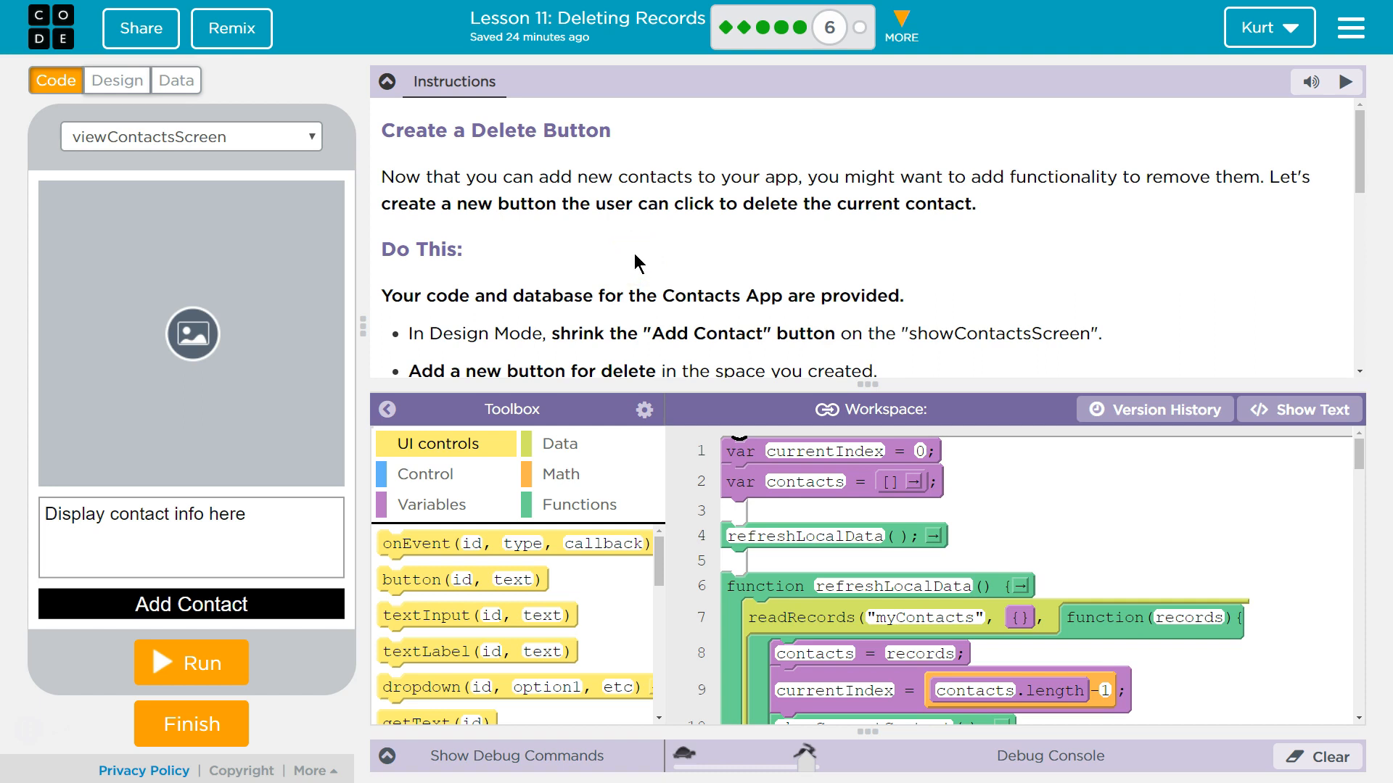
pyautogui.moveTo(787, 193)
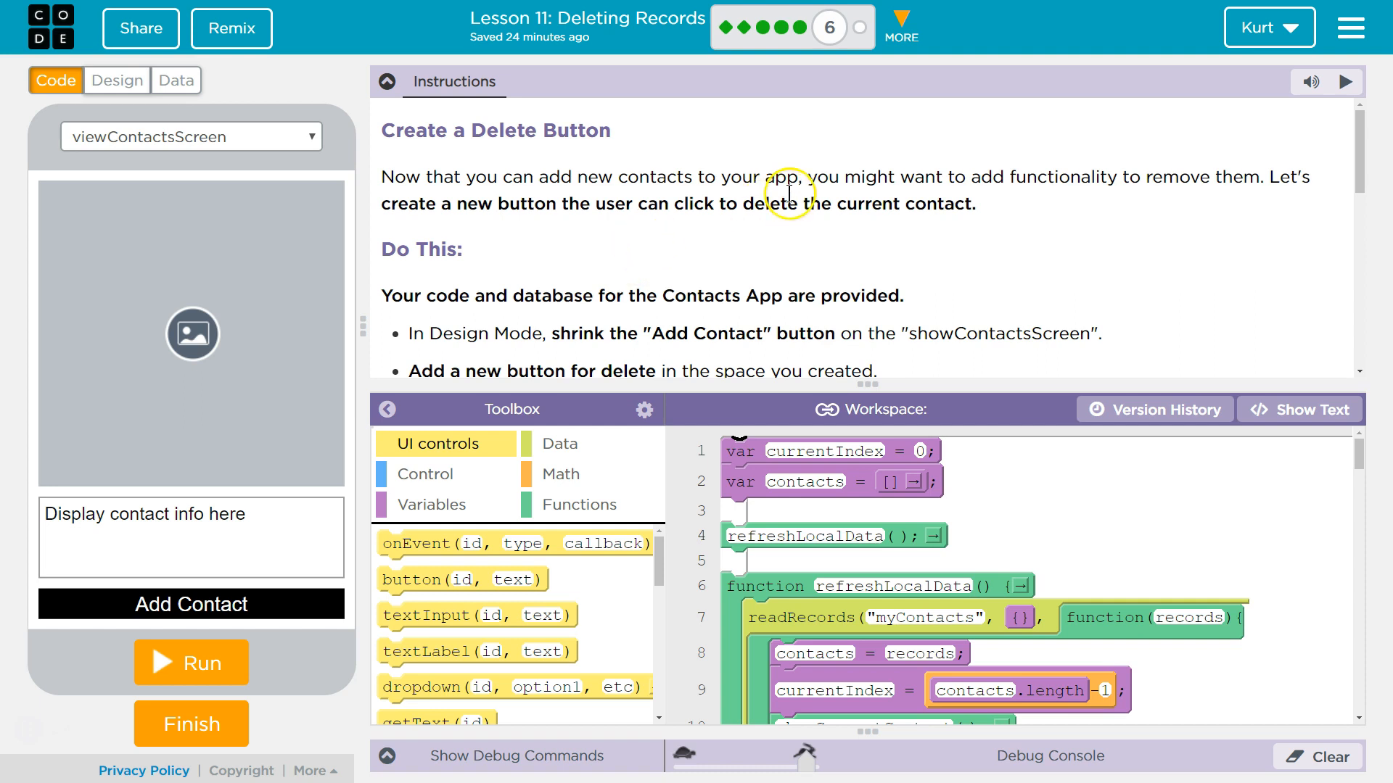
pyautogui.moveTo(1211, 179)
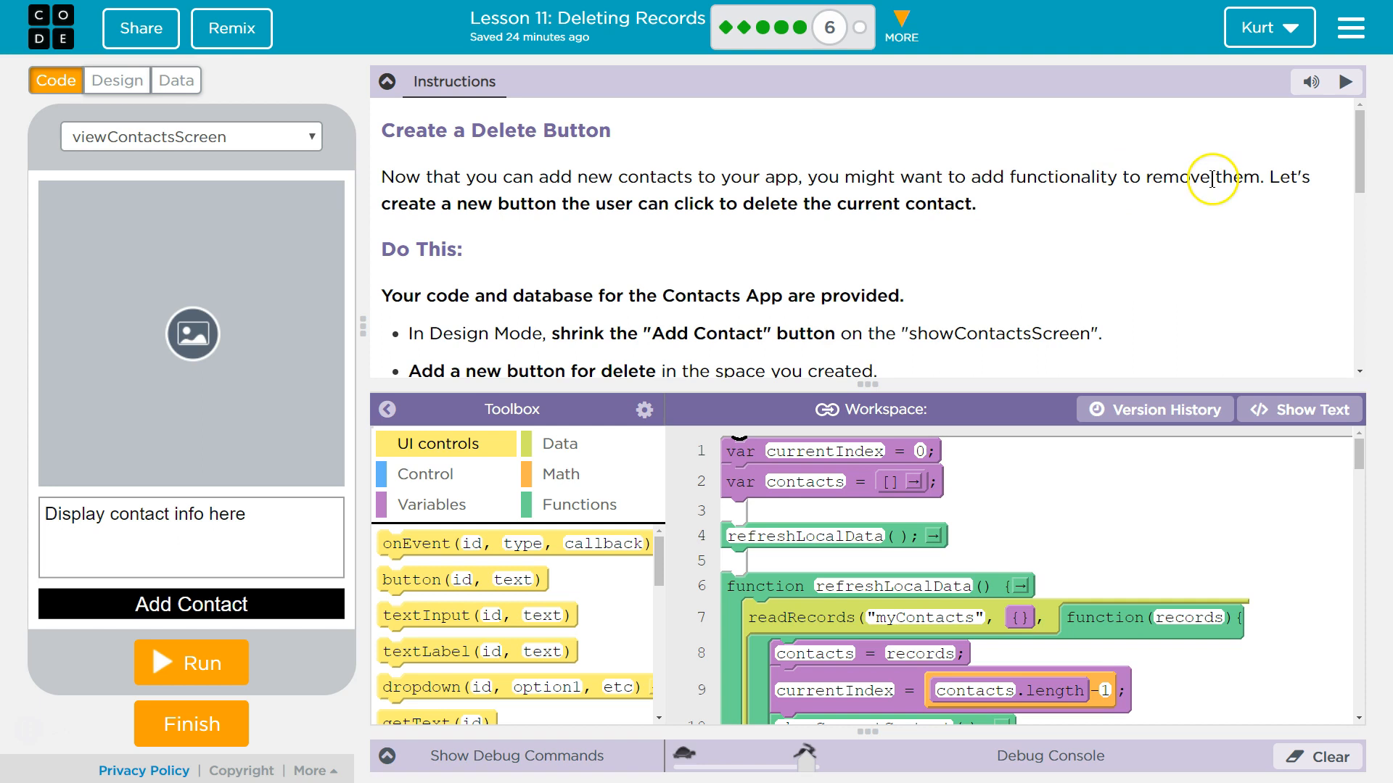
pyautogui.moveTo(608, 183)
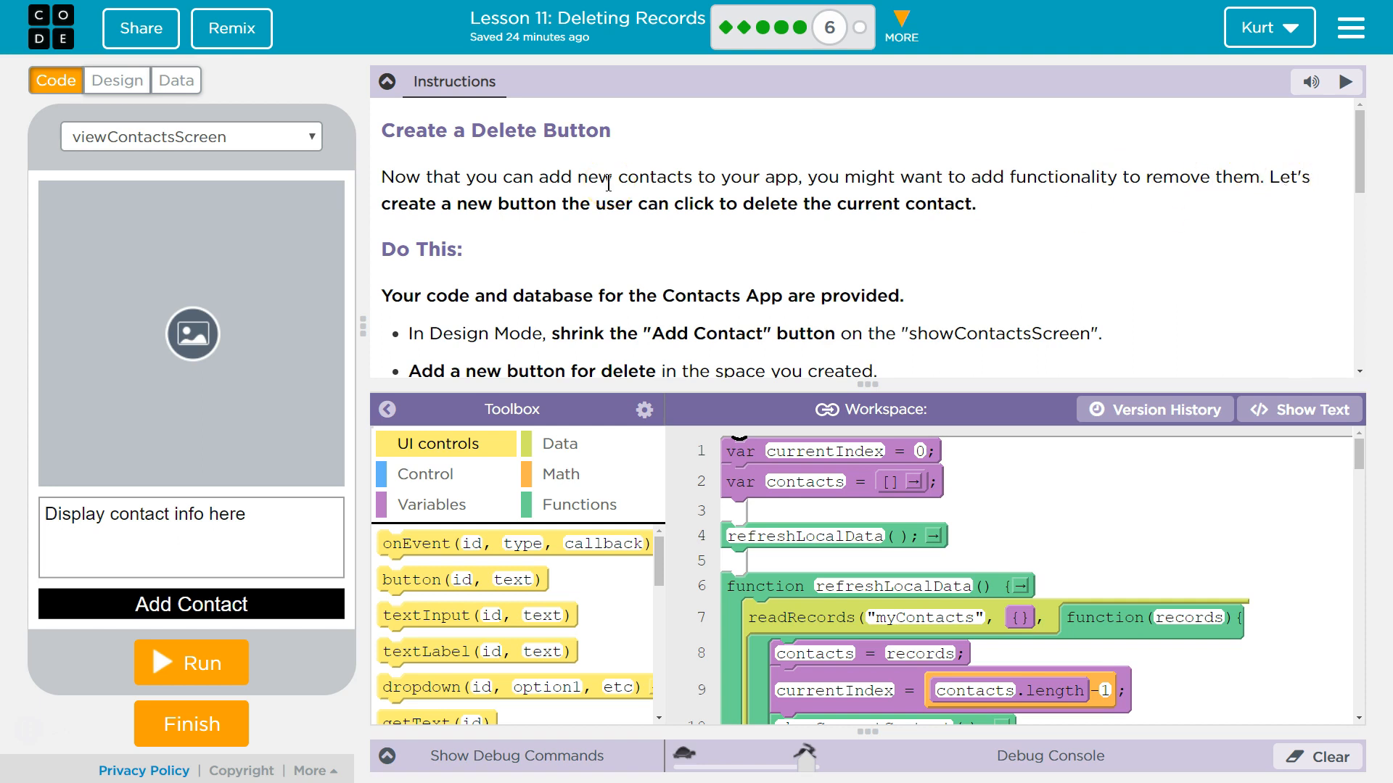
pyautogui.scroll(3)
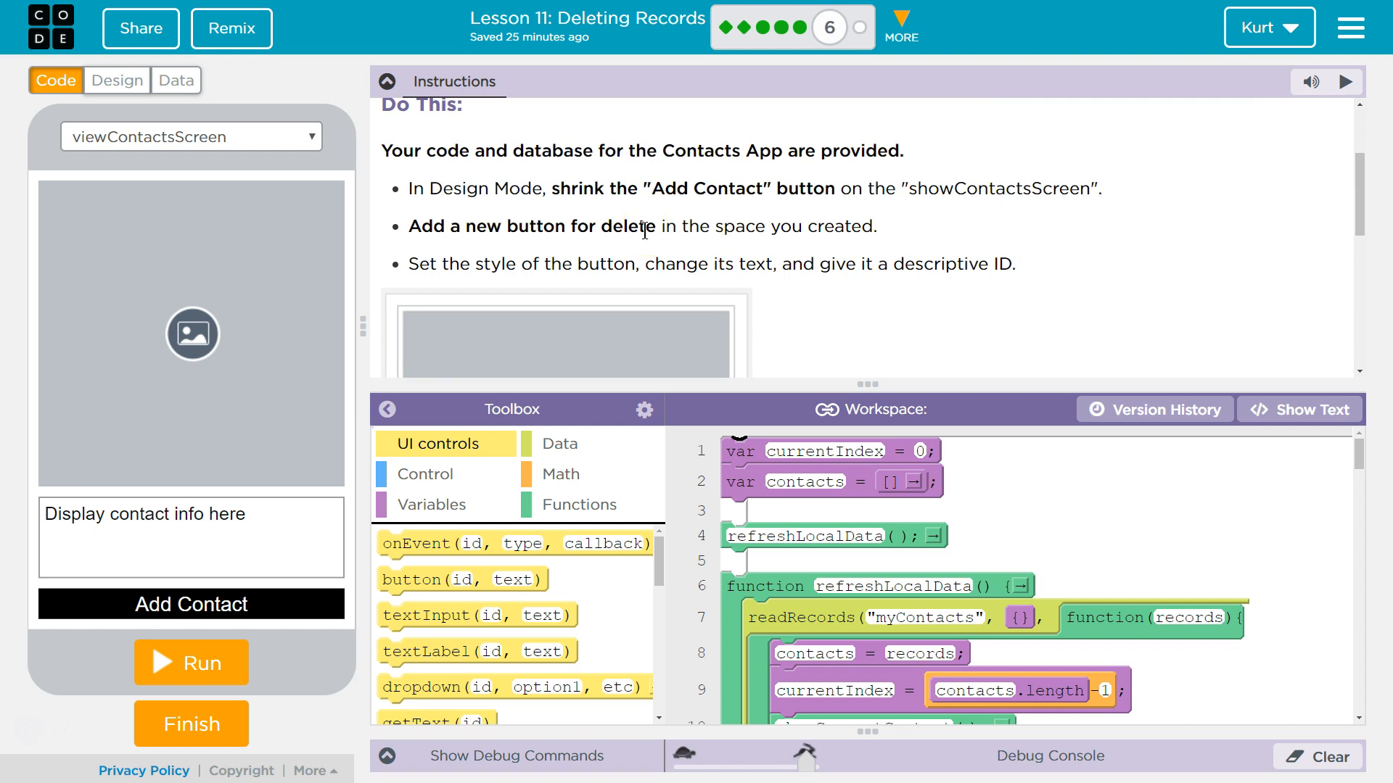
pyautogui.moveTo(1004, 554)
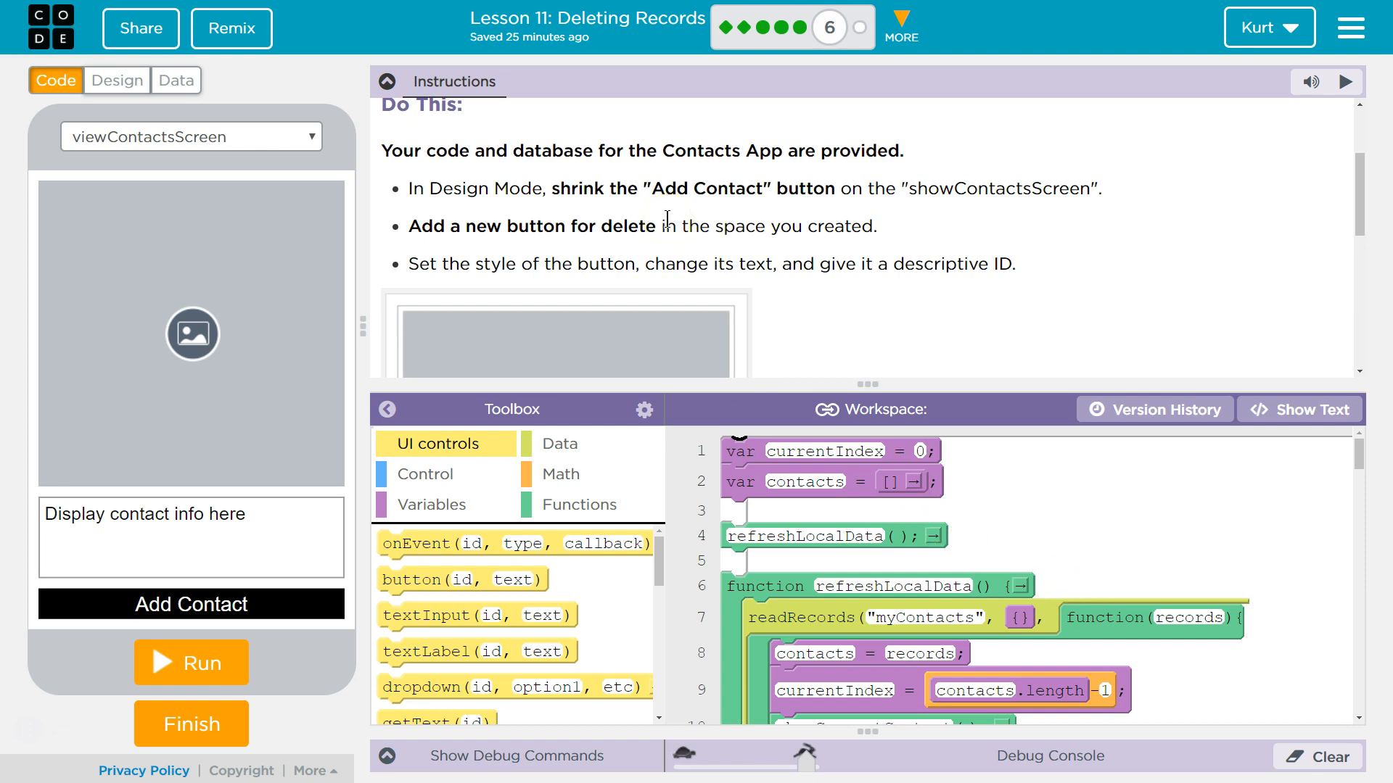
pyautogui.moveTo(866, 209)
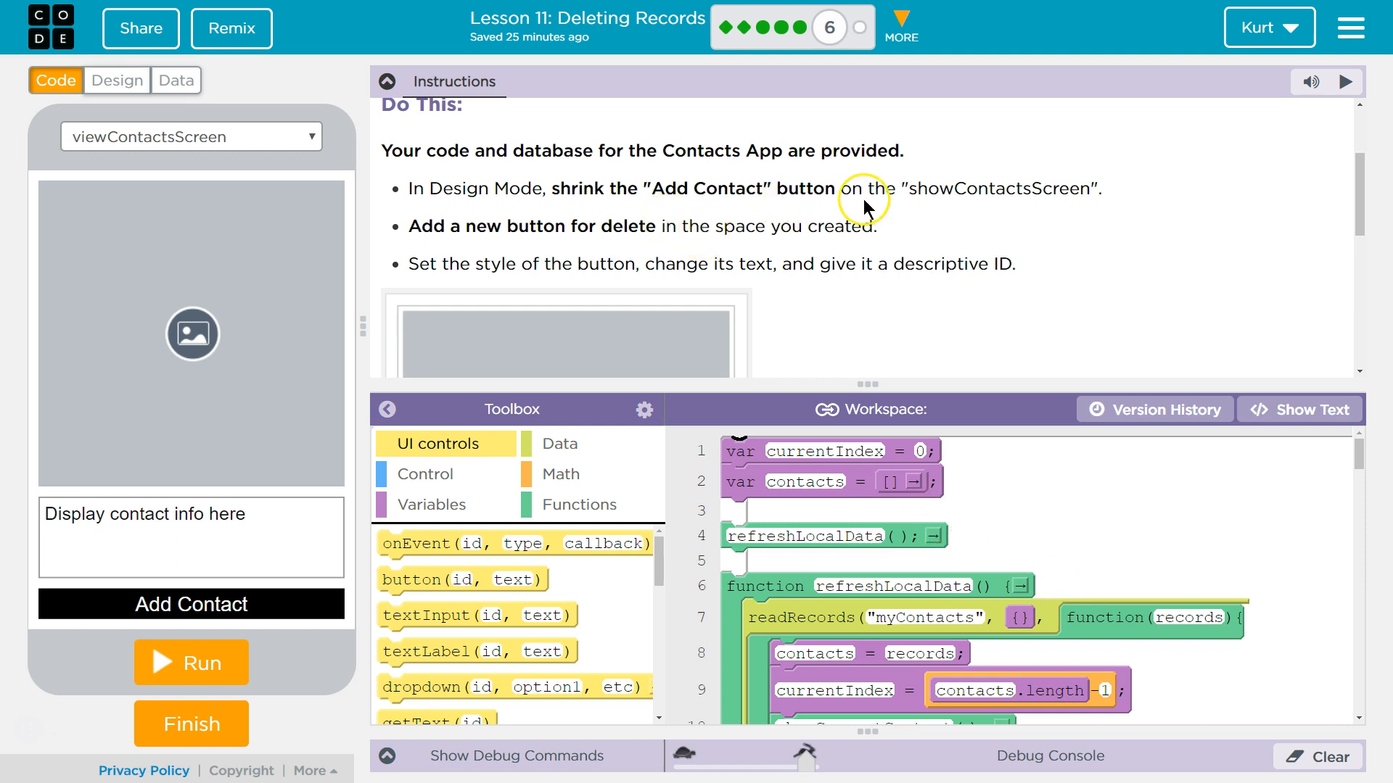
pyautogui.moveTo(636, 220)
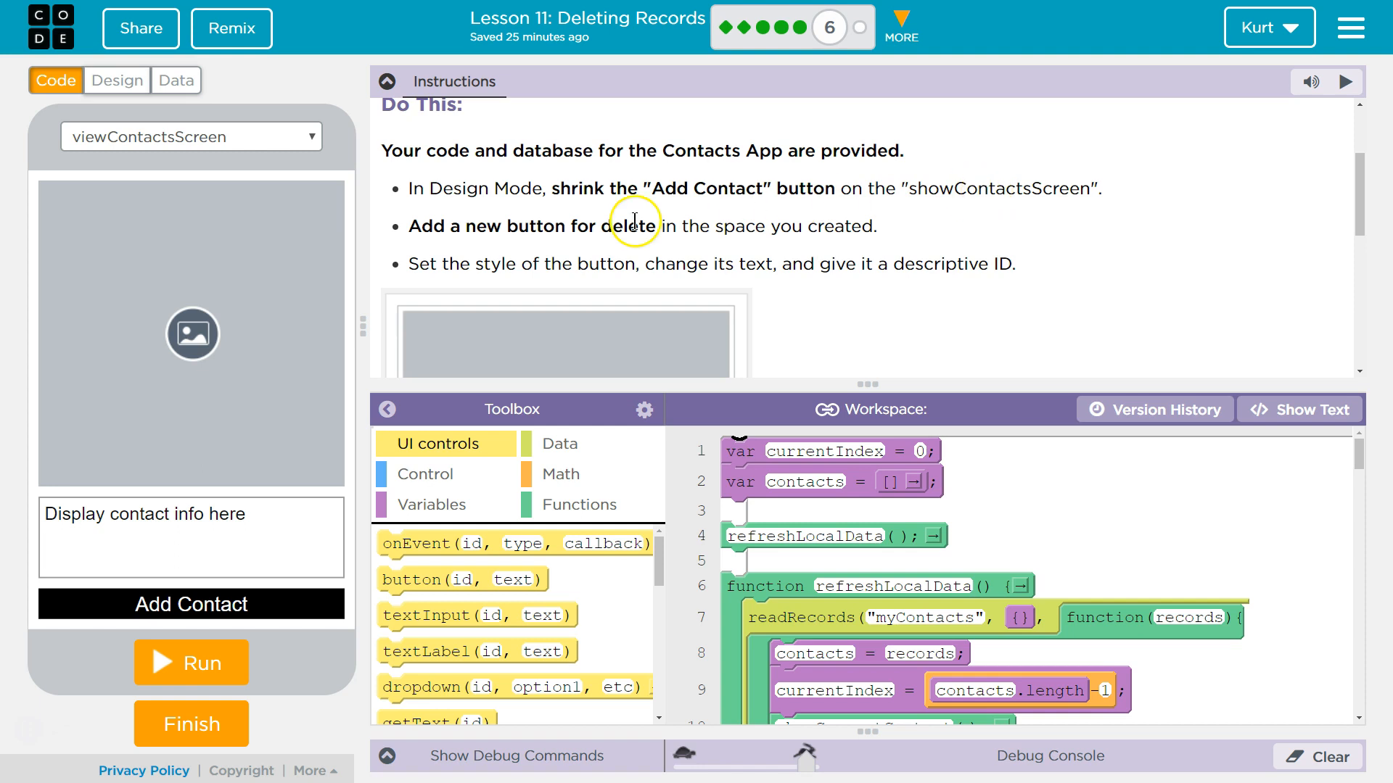
pyautogui.moveTo(793, 247)
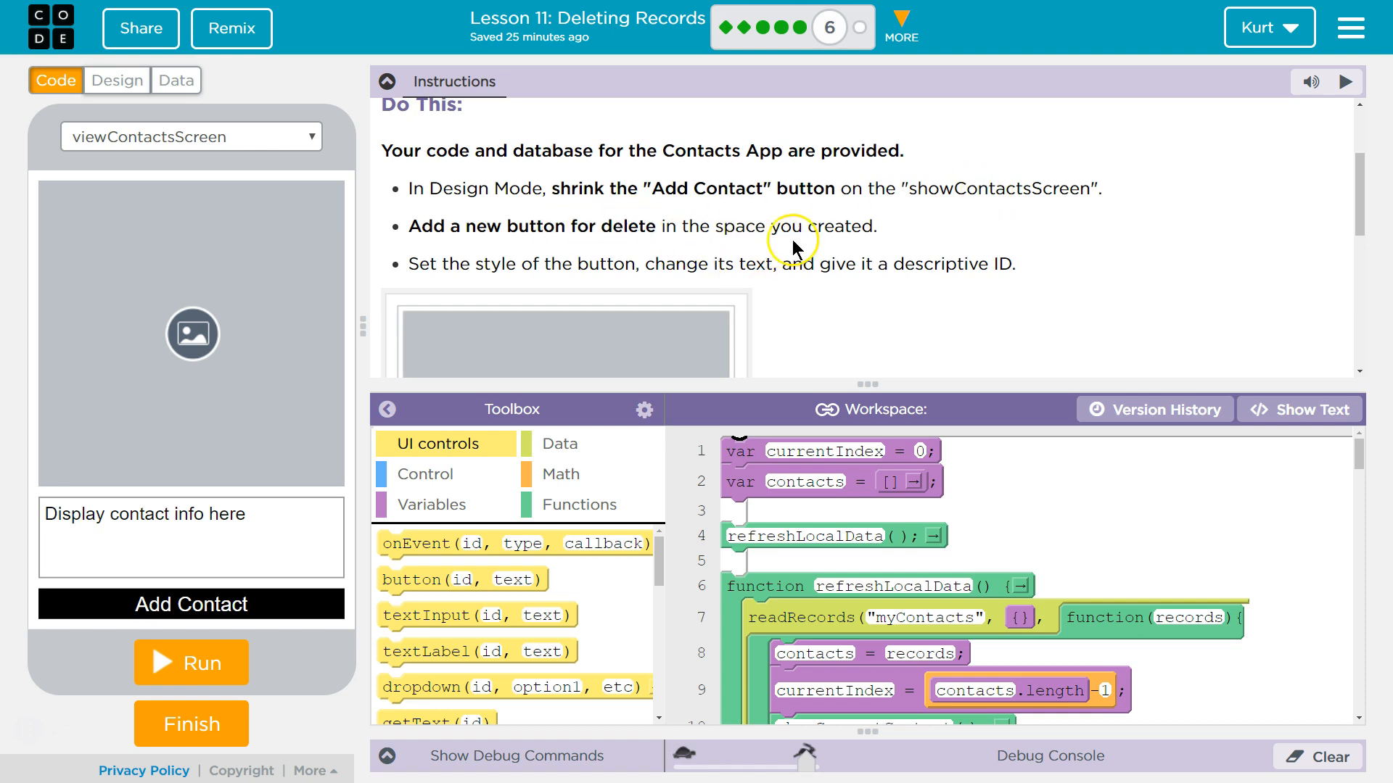
pyautogui.moveTo(723, 261)
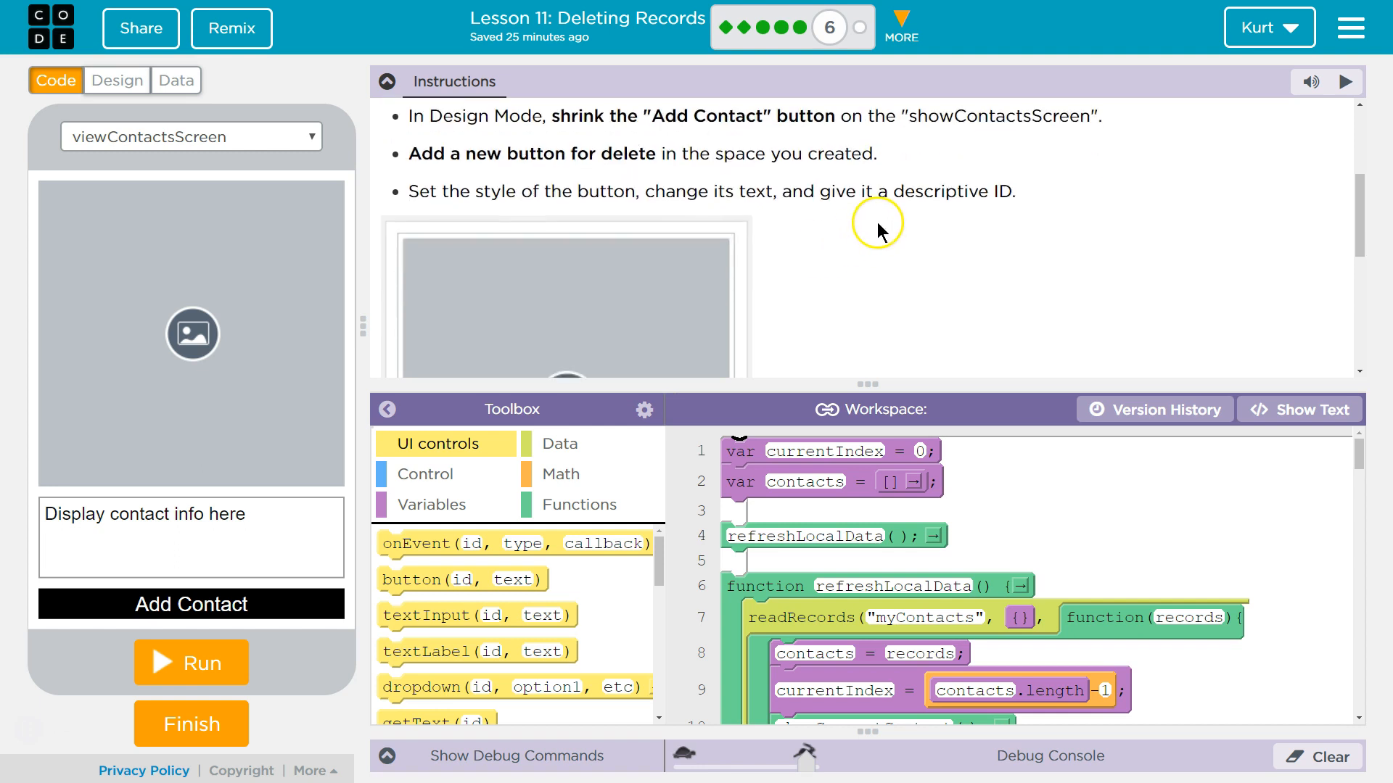
pyautogui.scroll(-3)
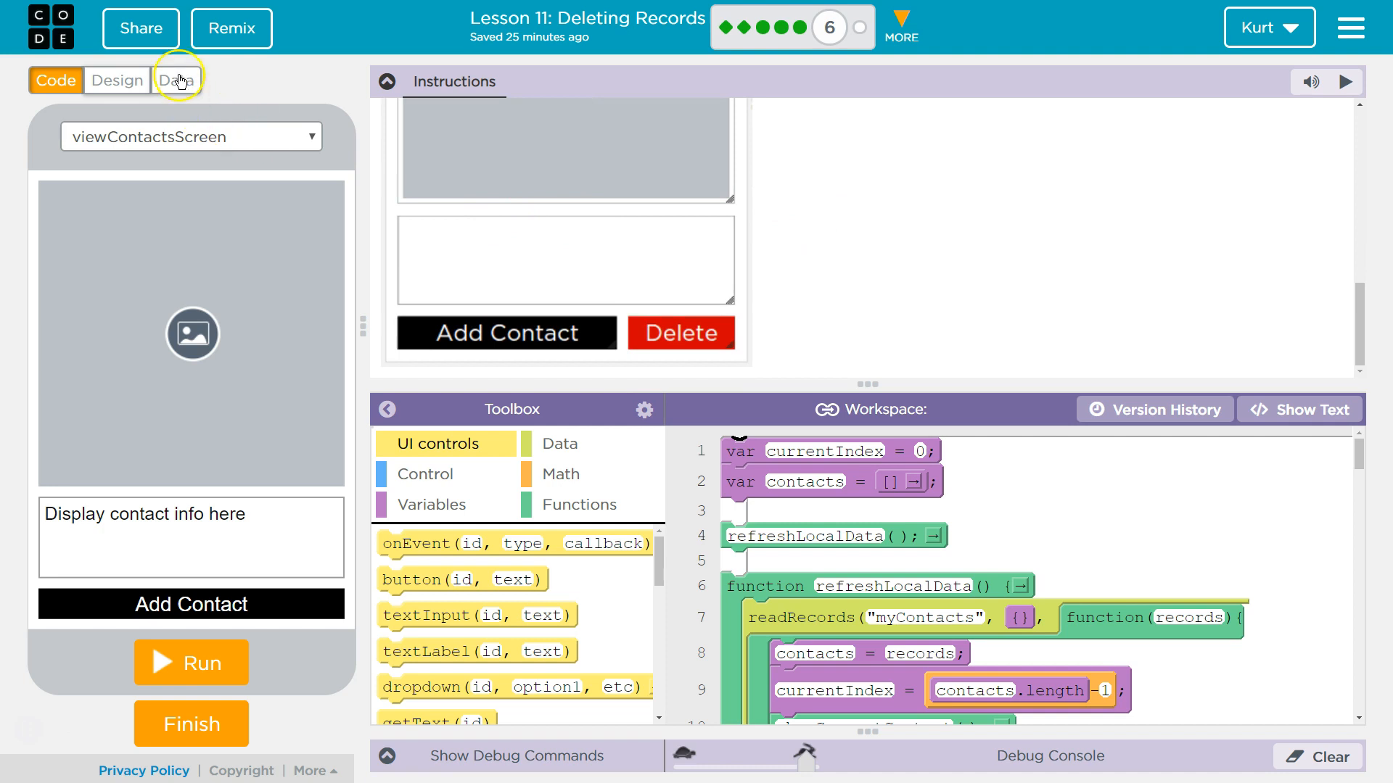
# - Switch to Design mode and select the Add Contact button for editing
pyautogui.click(116, 80)
pyautogui.write('deleteBtn')
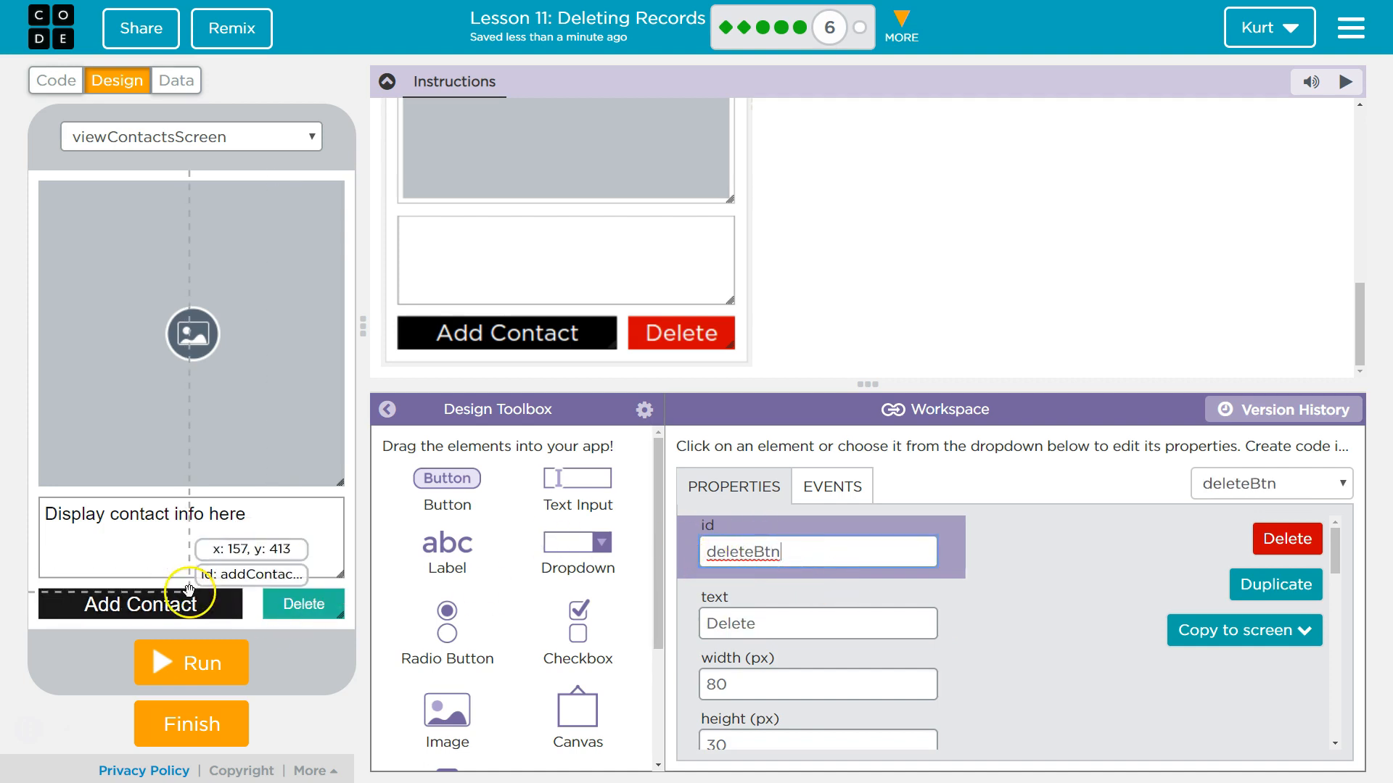
pyautogui.click(138, 604)
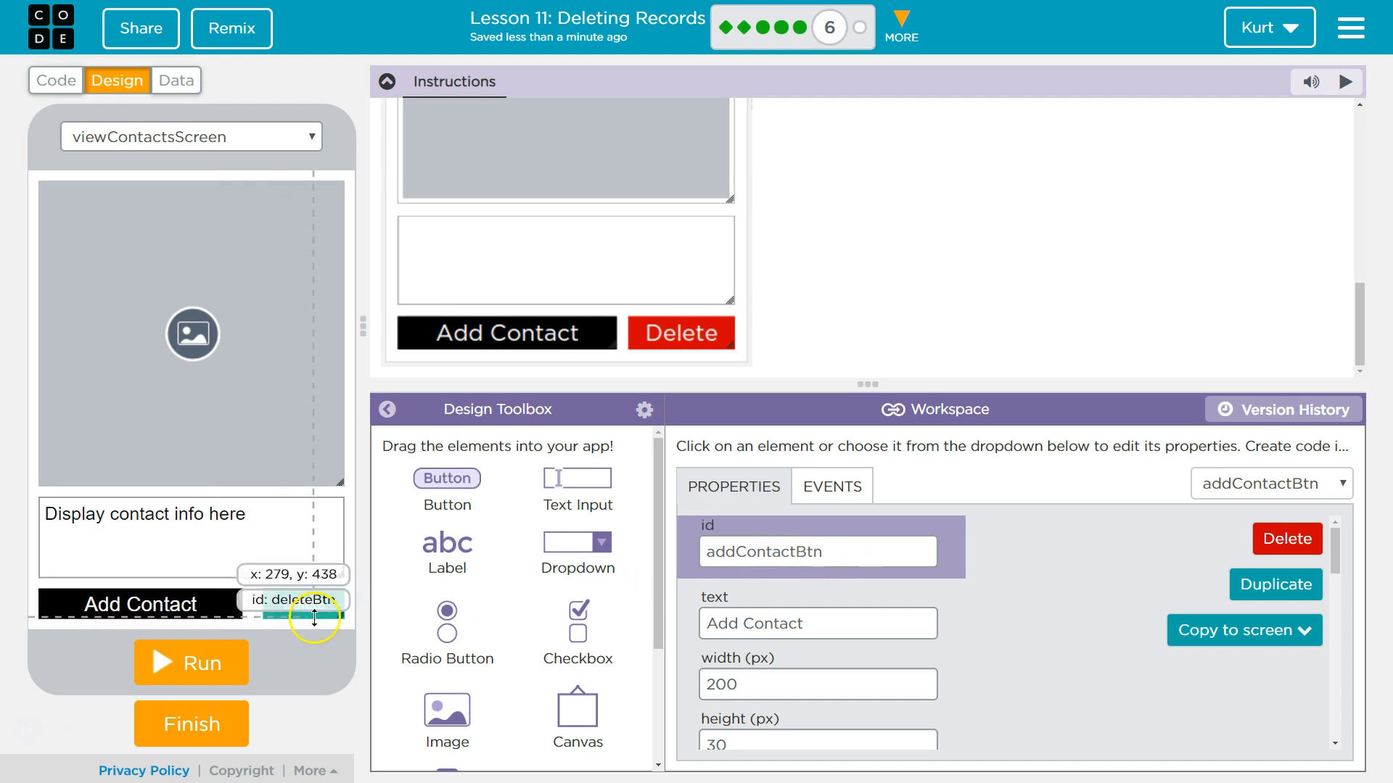
pyautogui.scroll(-3)
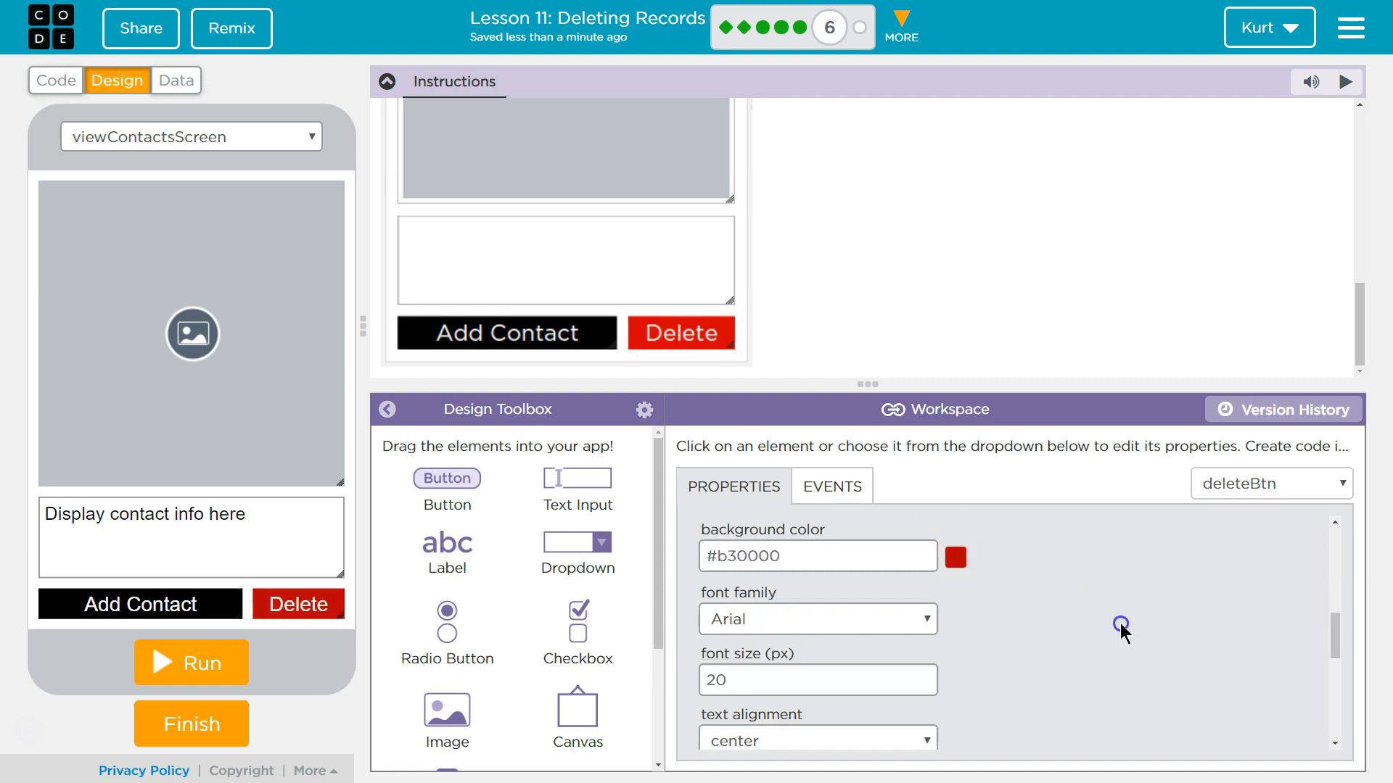
pyautogui.moveTo(1044, 655)
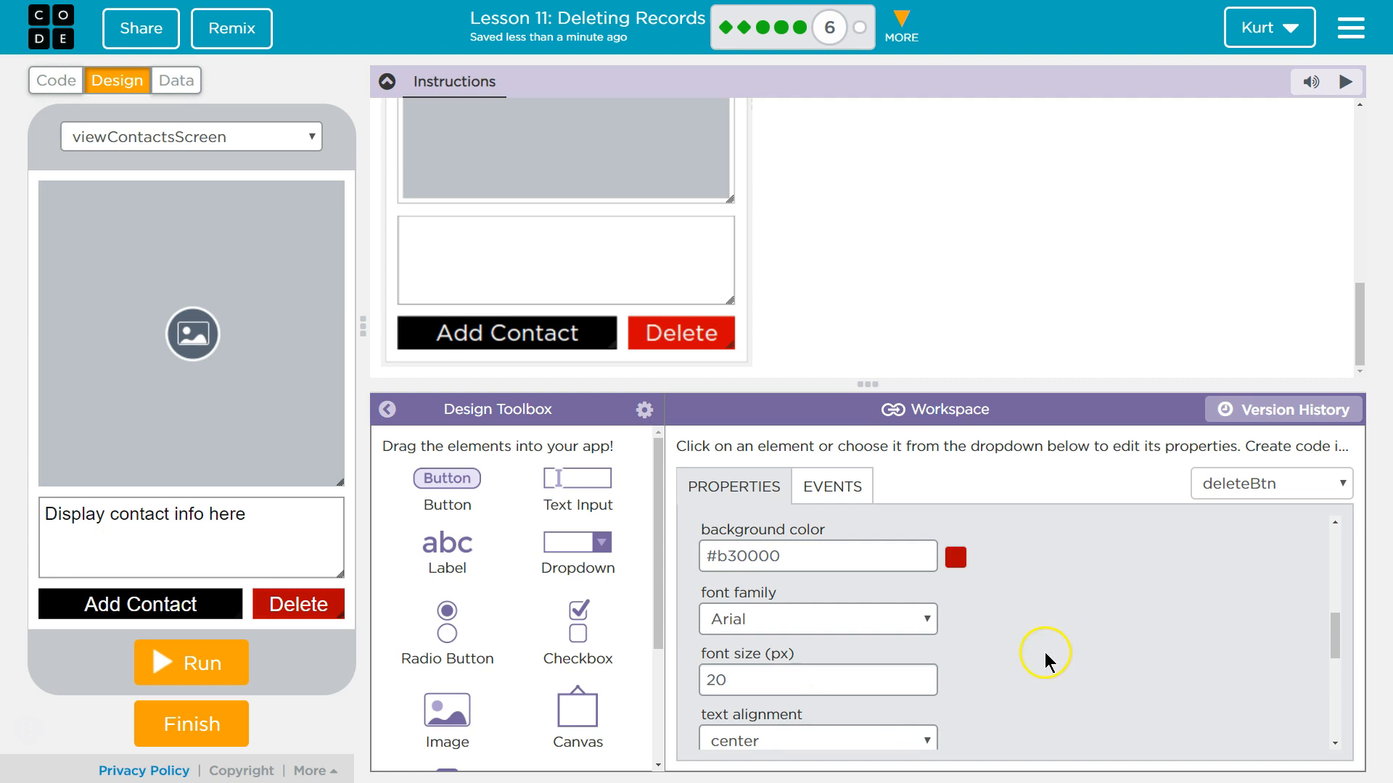
pyautogui.moveTo(265, 307)
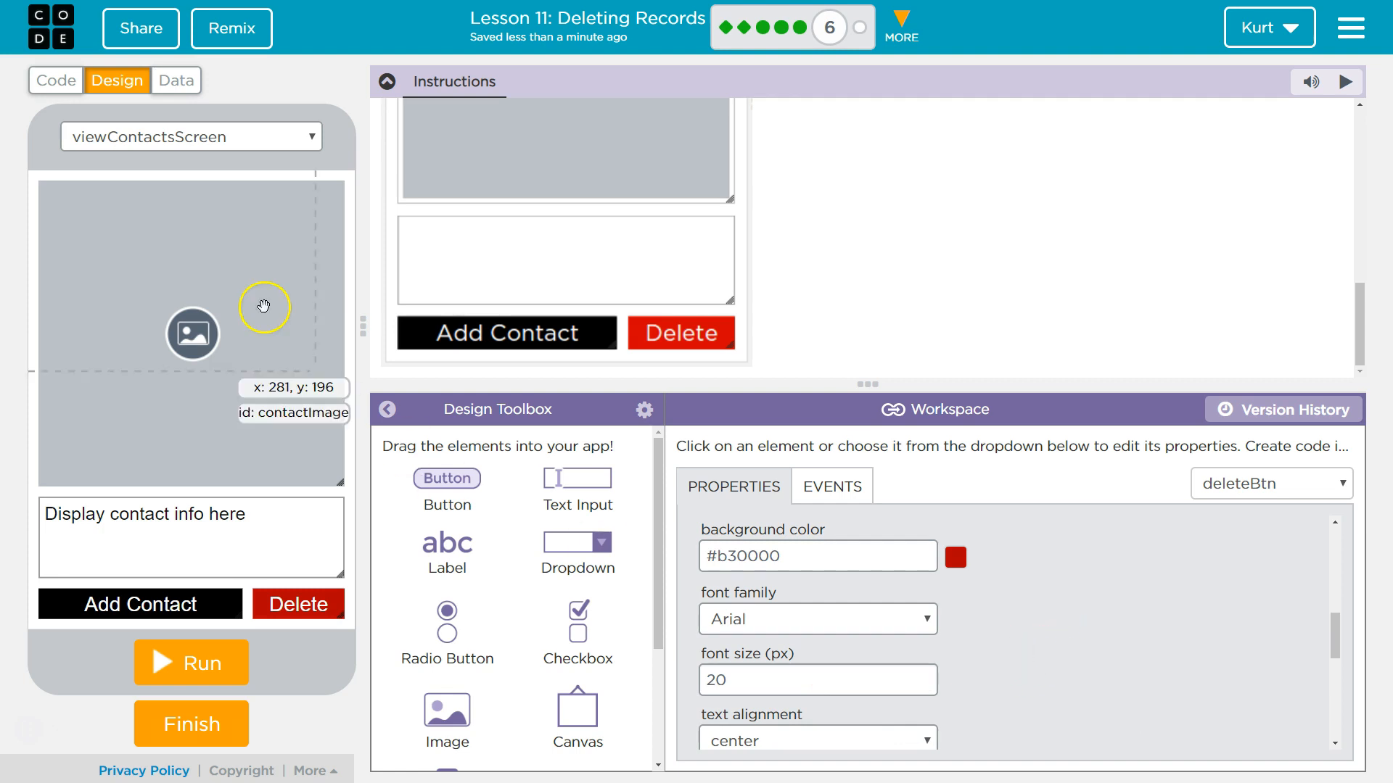
# - Return to the code workspace and scroll up to reread the lesson instructions
pyautogui.click(55, 80)
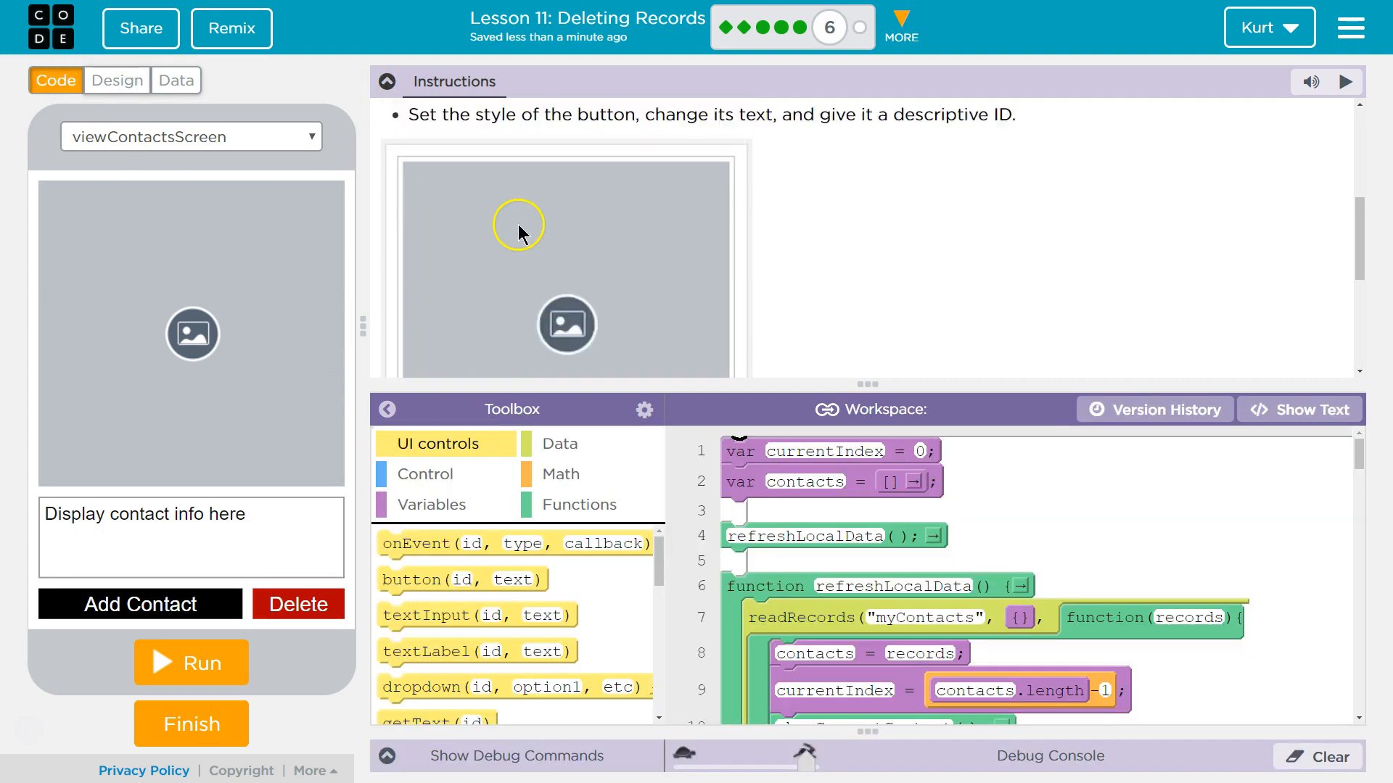
pyautogui.moveTo(557, 296)
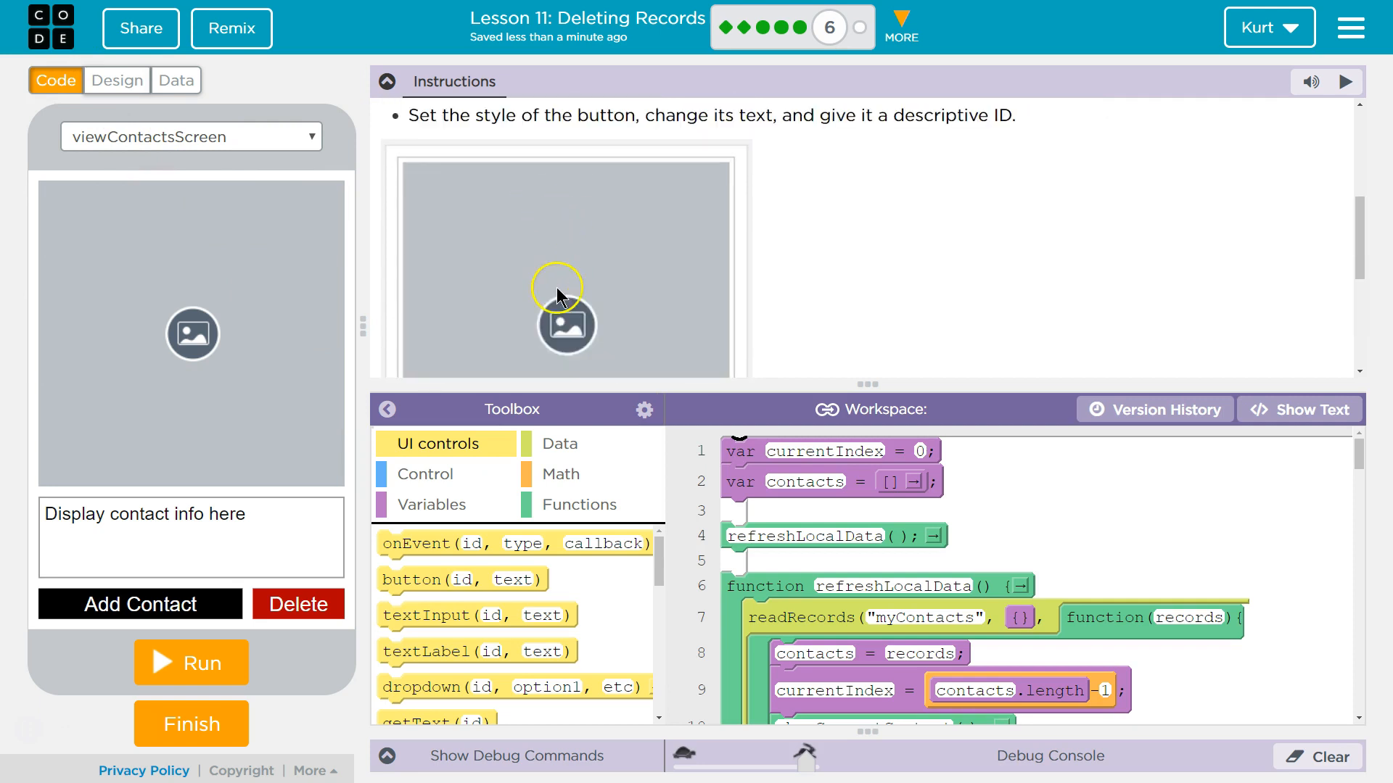
pyautogui.scroll(3)
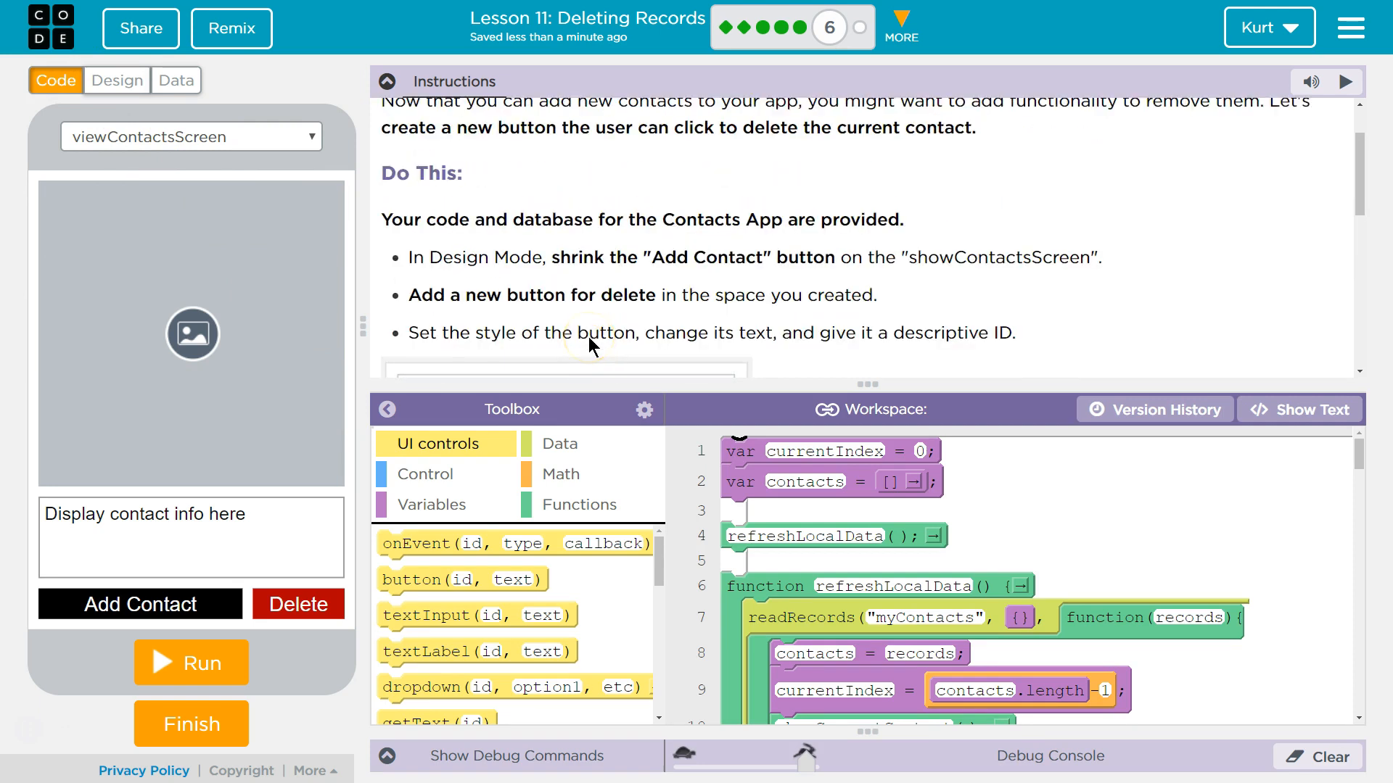
pyautogui.moveTo(901, 337)
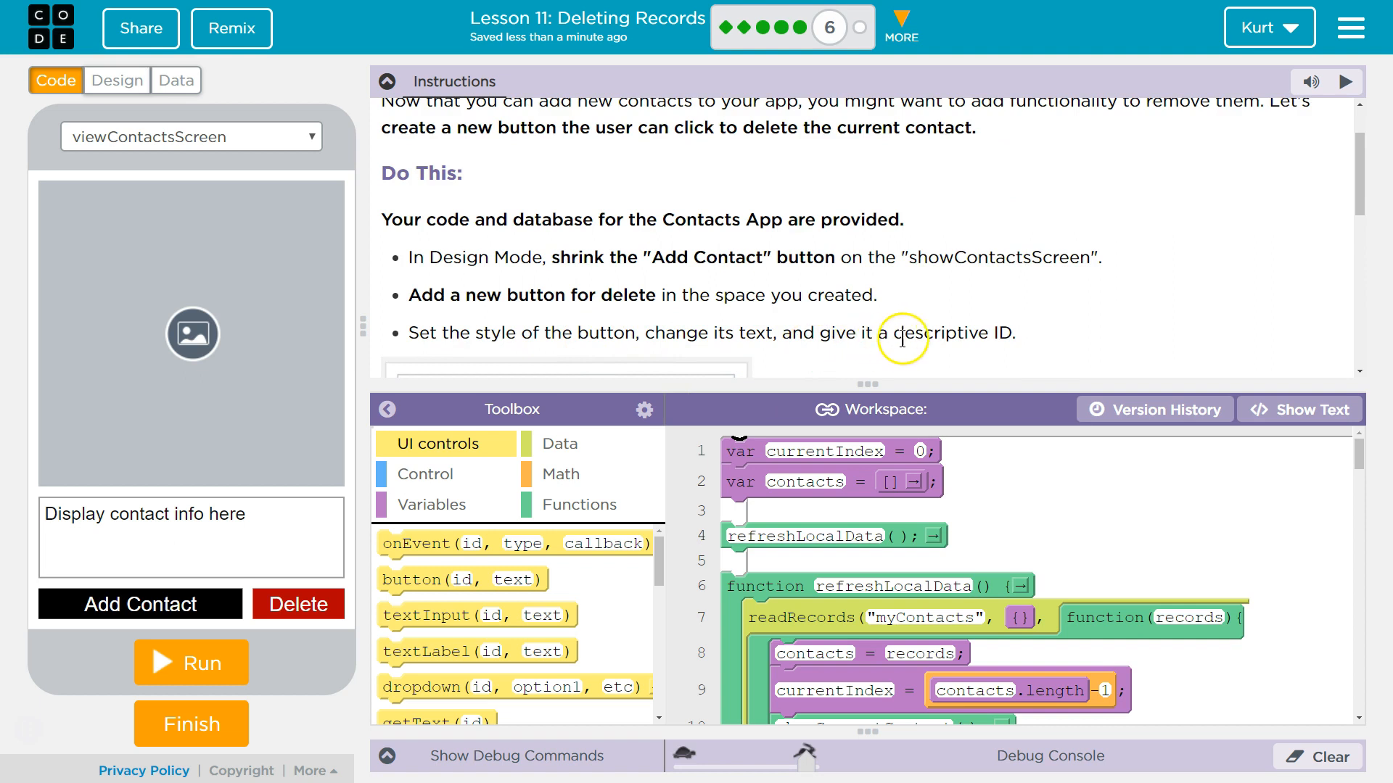